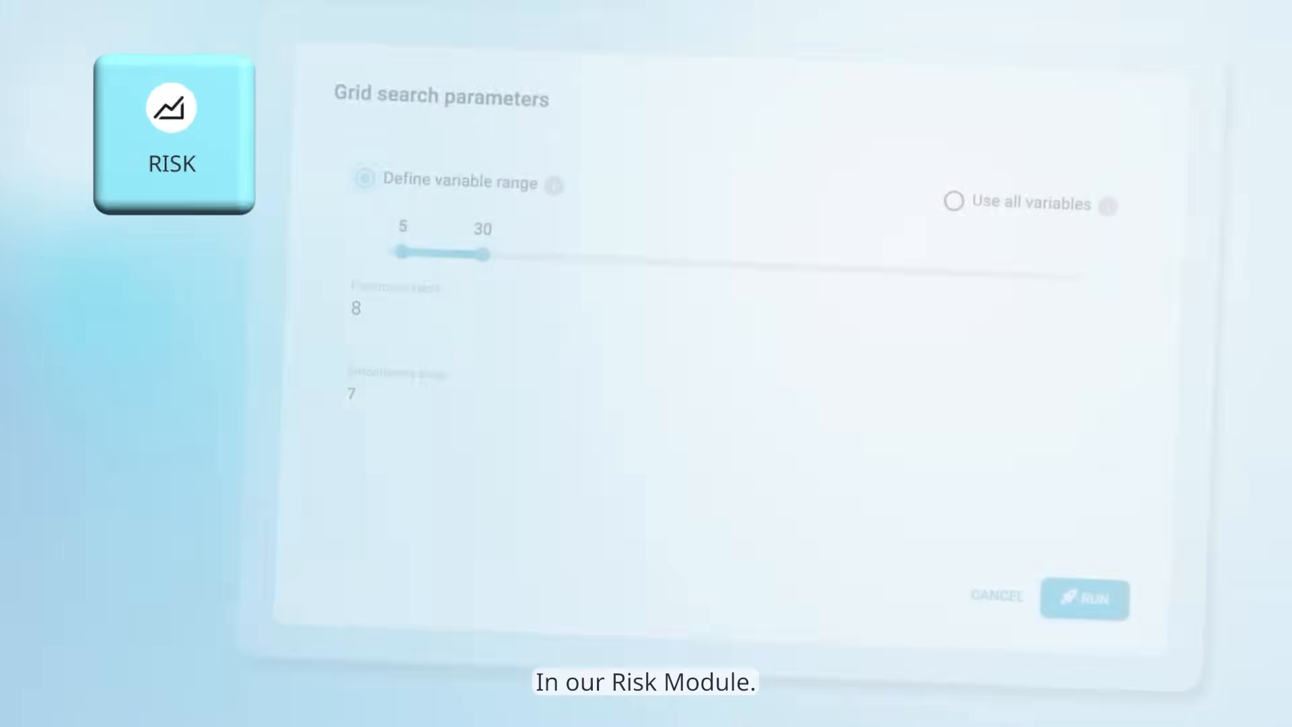
Open the variable's relative-values chart and lower the coefficients of the boxed leftmost points
{"action": "left_click", "coordinate": [1084, 599]}
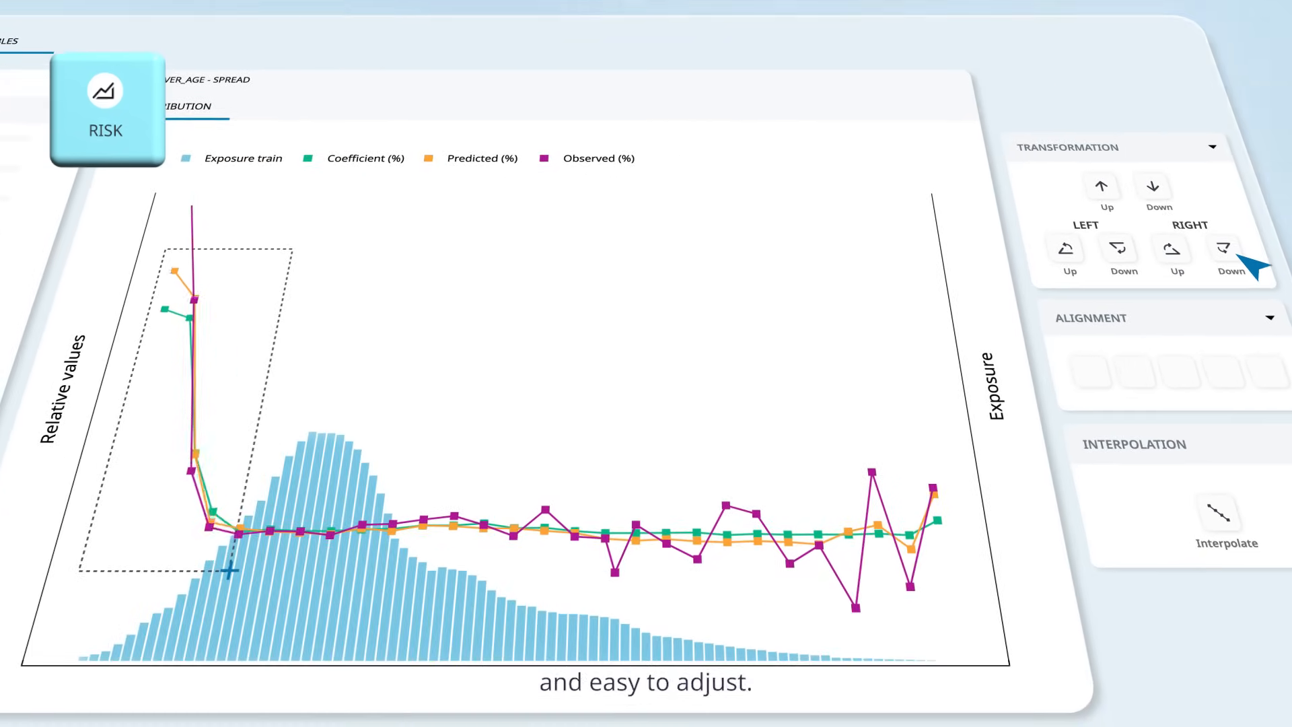
{"action": "left_click", "coordinate": [1228, 250]}
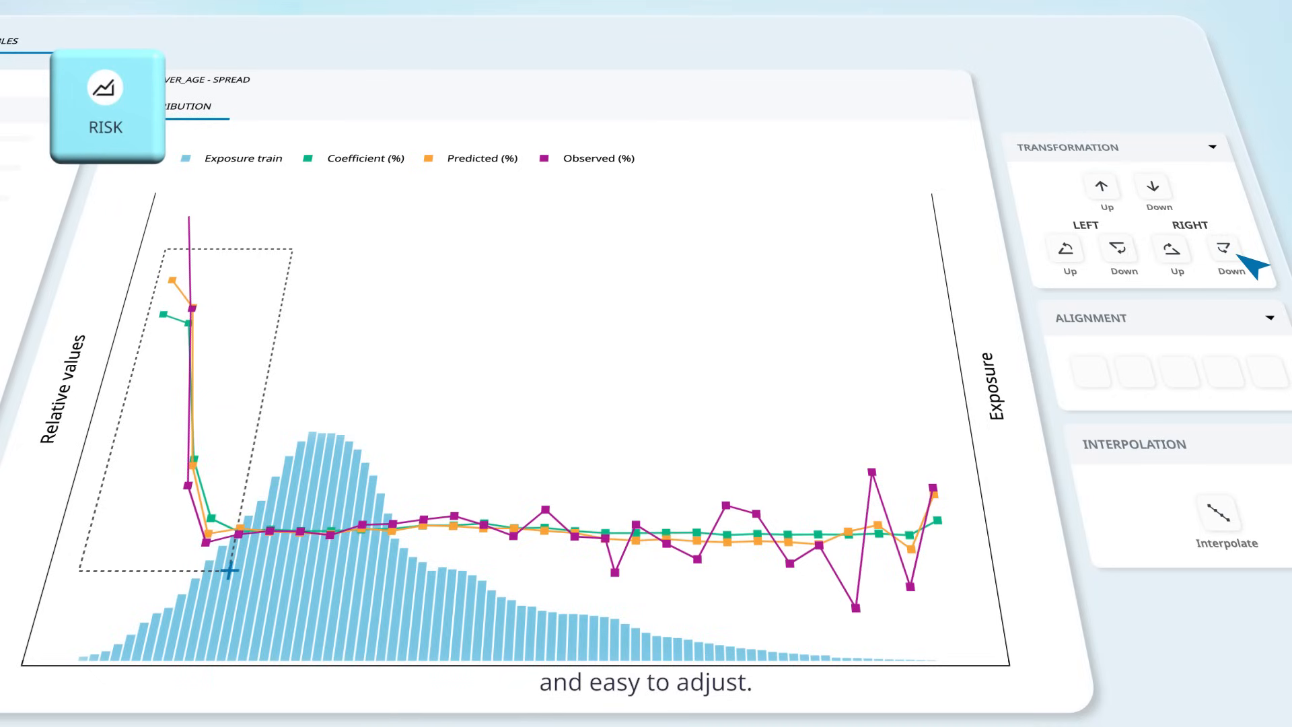
{"action": "left_click", "coordinate": [107, 104]}
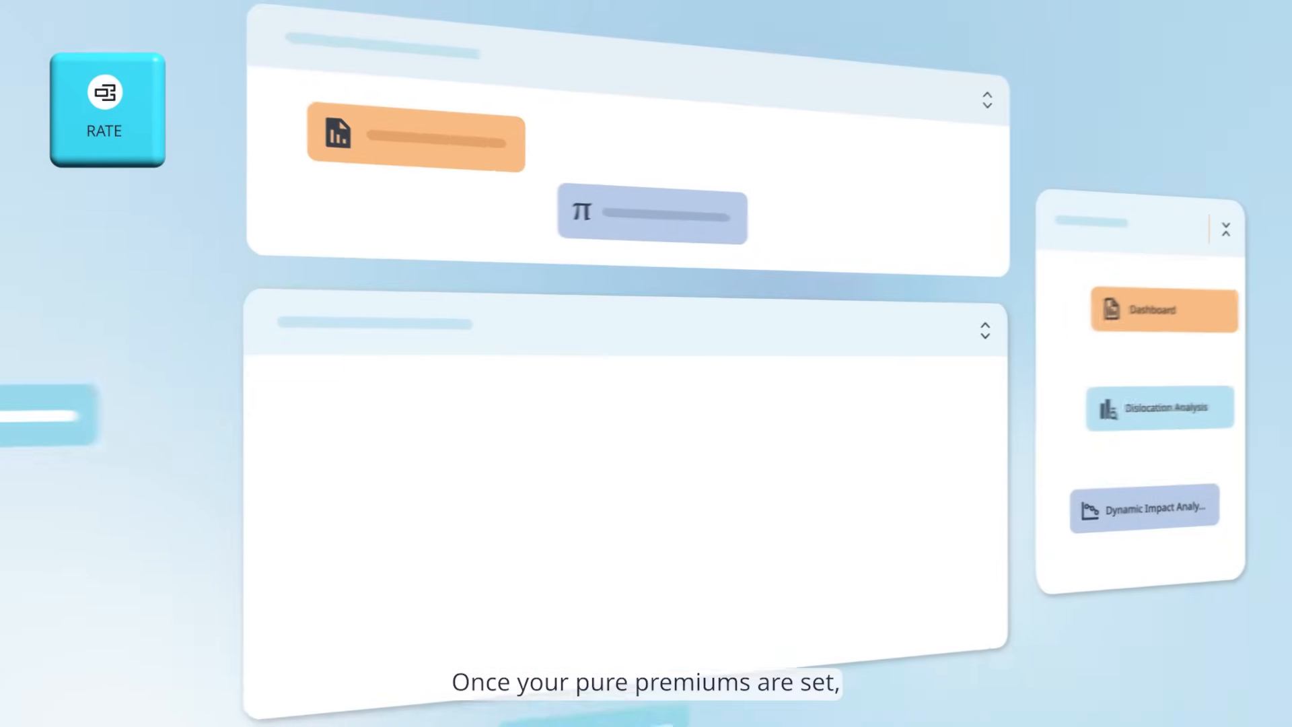
Open Dynamic Impact Analysis comparing Proposed V2 - Base with Current in a margin-versus-premium chart
{"action": "left_click", "coordinate": [1163, 310]}
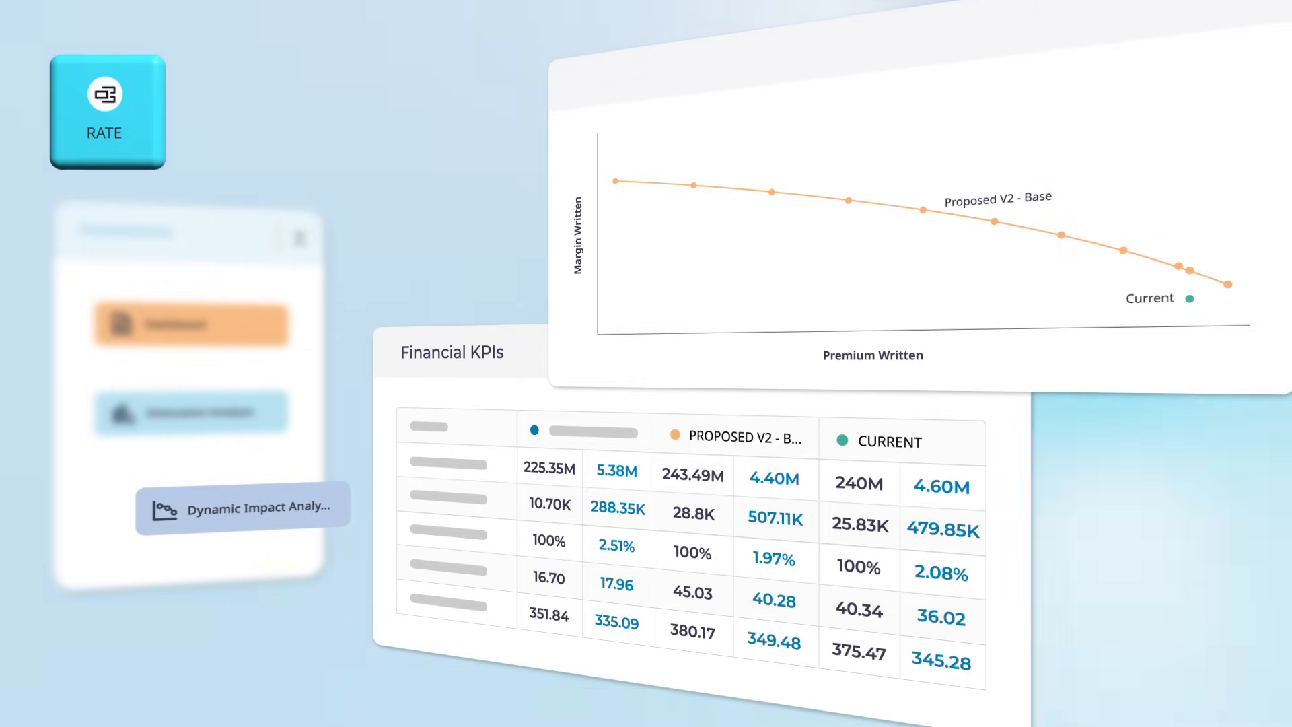
{"action": "left_click", "coordinate": [106, 111]}
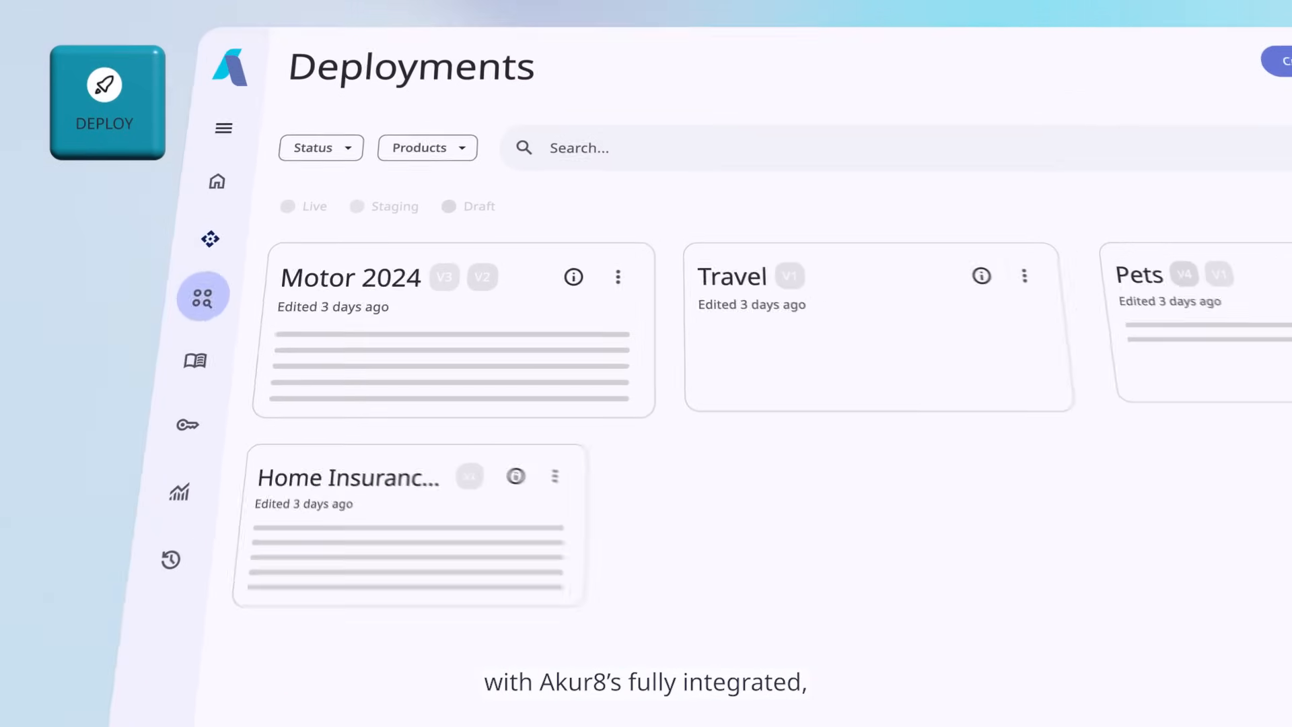
Toggle the Live, Staging and Draft status filters in turn, ending on drafts (Pets V4)
{"action": "left_click", "coordinate": [287, 215]}
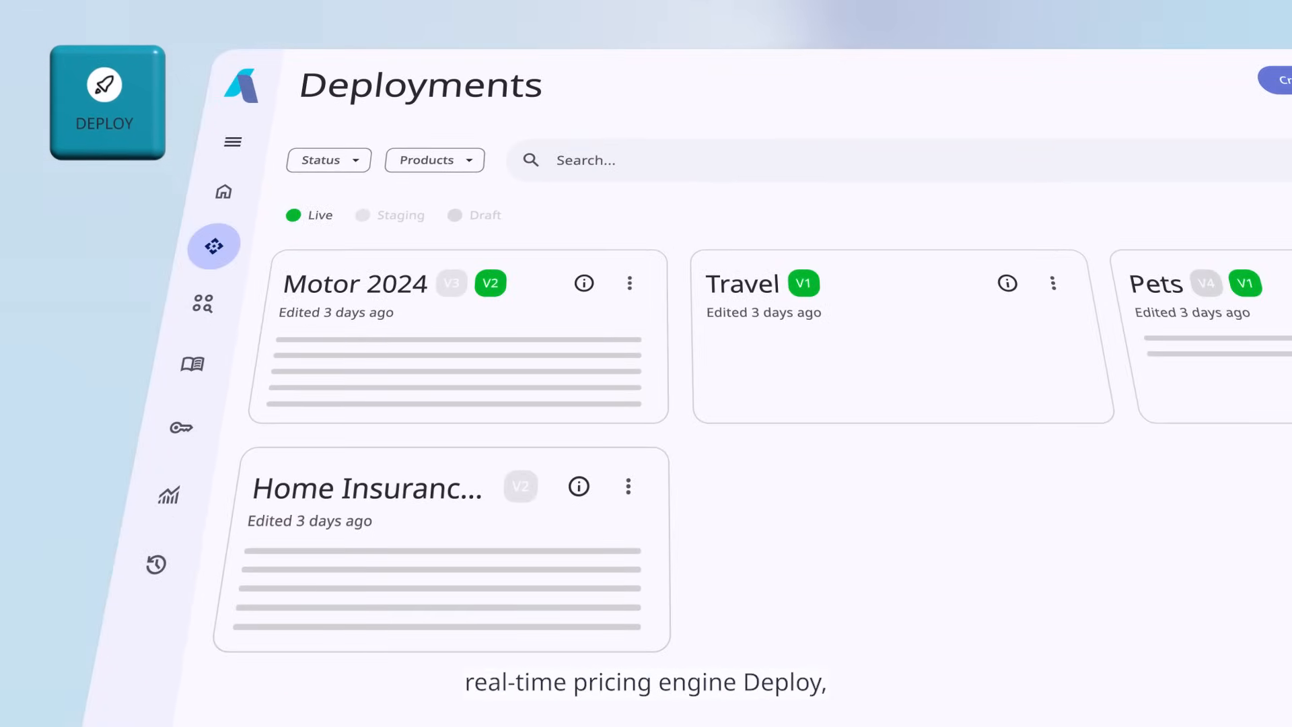
{"action": "left_click", "coordinate": [401, 215]}
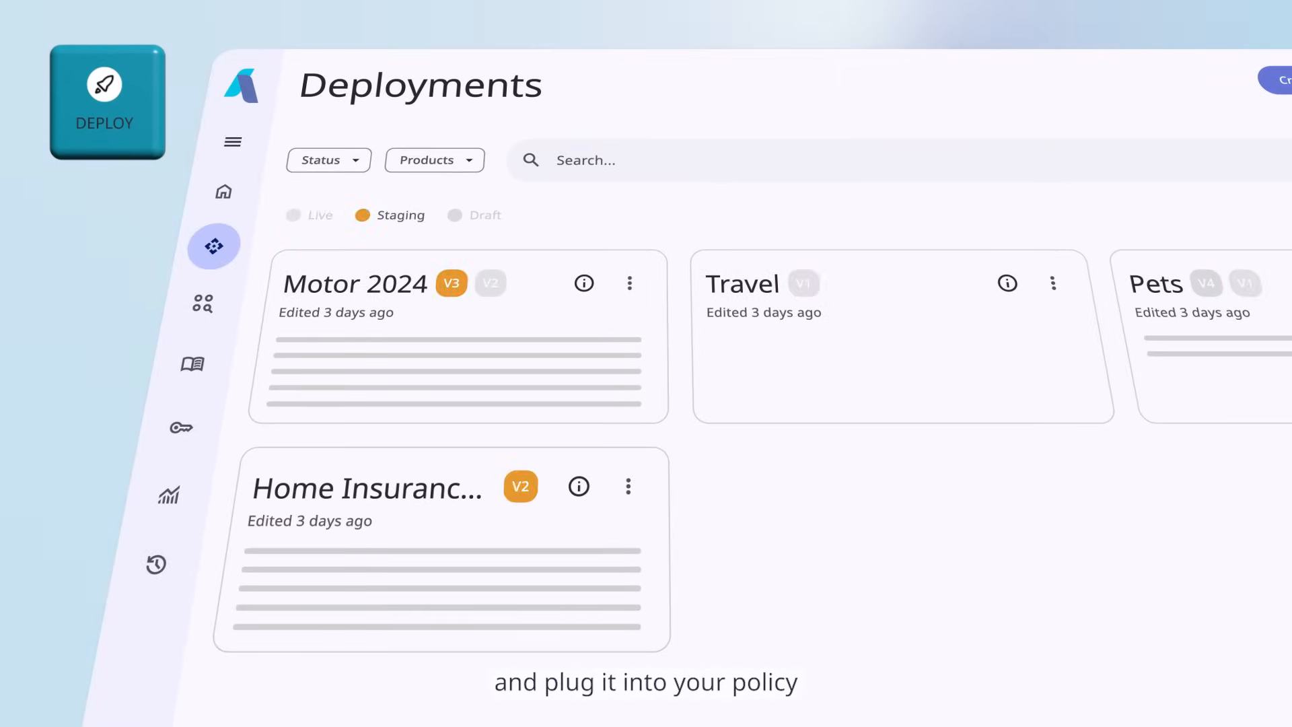
{"action": "left_click", "coordinate": [455, 215]}
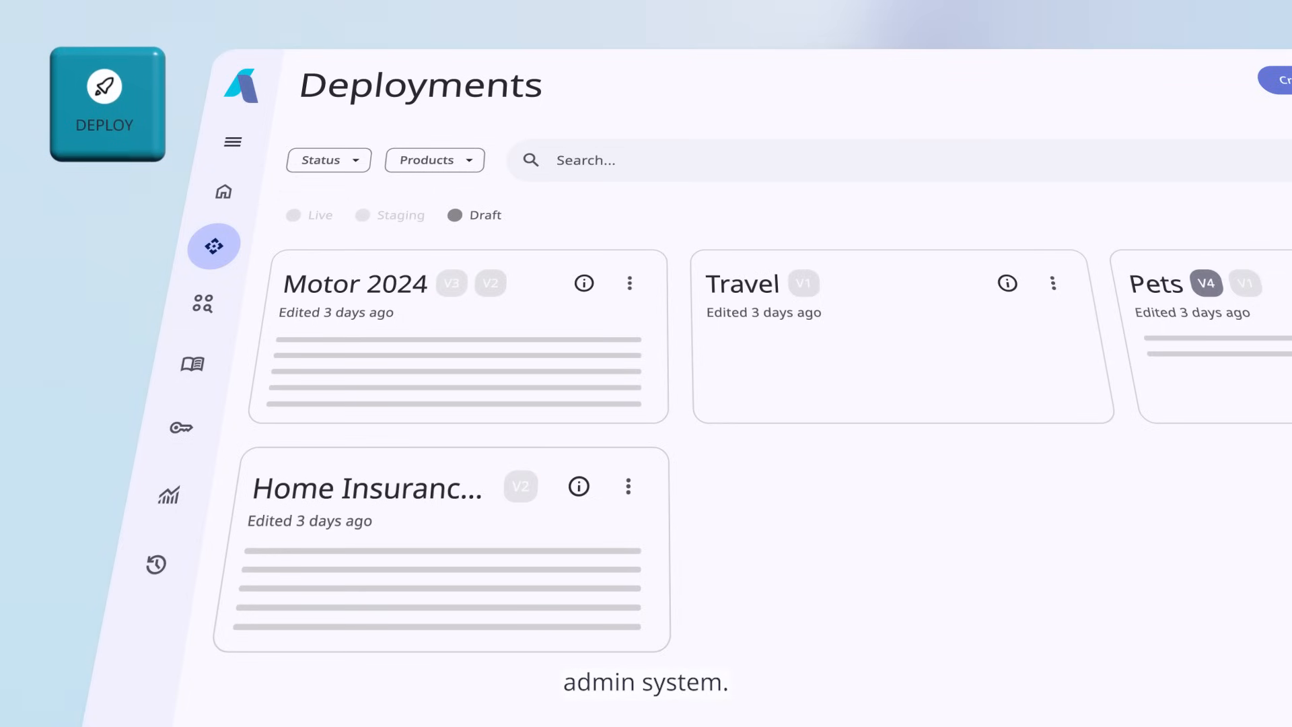
{"action": "left_click", "coordinate": [455, 215]}
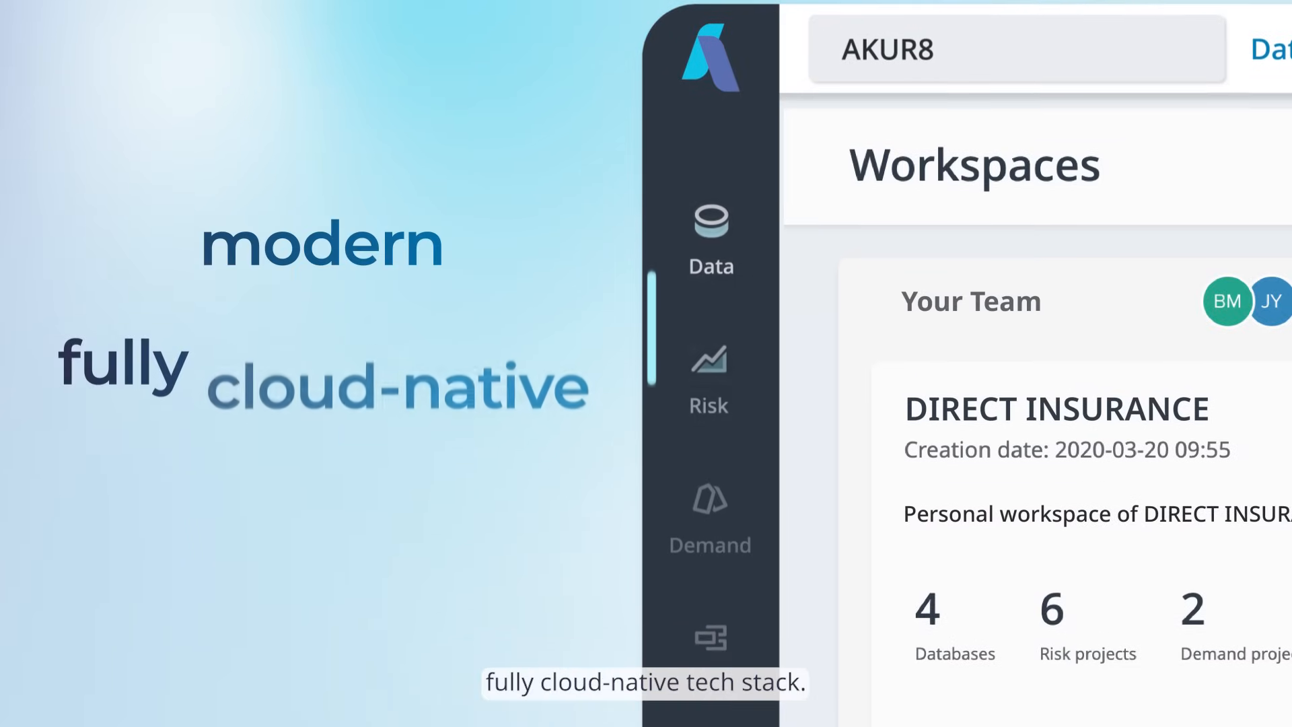
Scroll through the DIRECT INSURANCE card showing 4 databases, 6 risk, 2 demand, 1 rate project
{"action": "scroll", "scroll_direction": "down", "scroll_amount": 3}
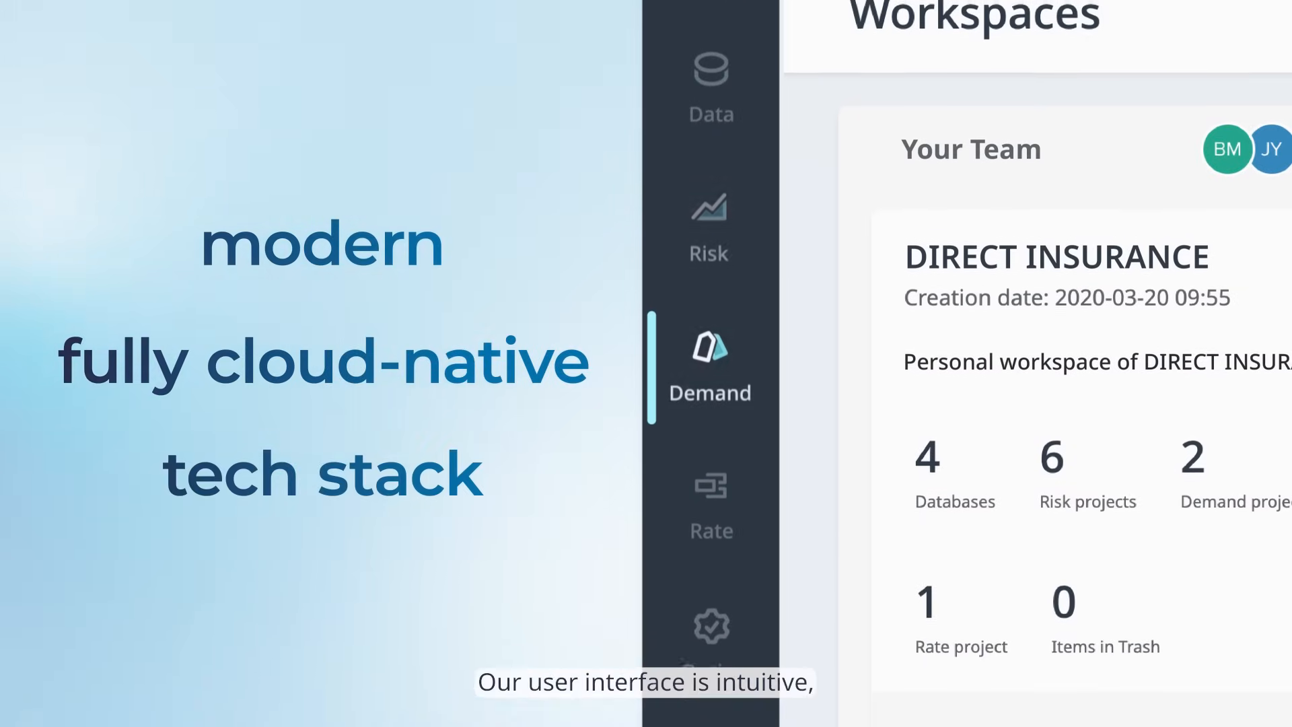
{"action": "scroll", "scroll_direction": "down", "scroll_amount": 3}
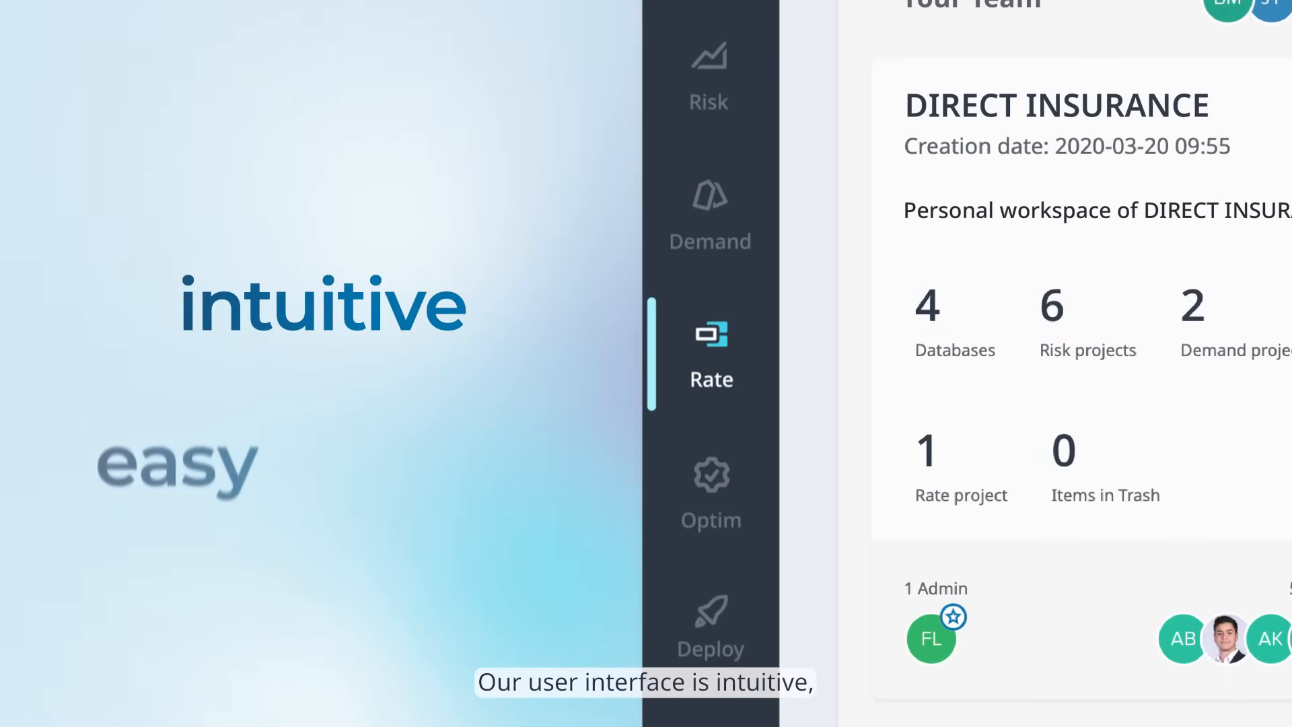